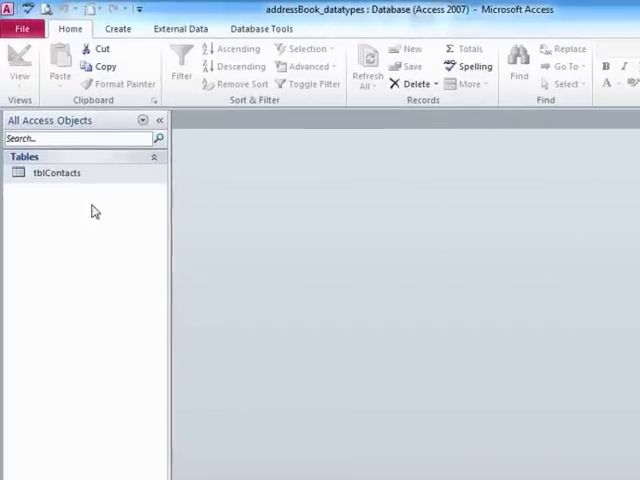
# Select tblContacts in the Navigation Pane and bring up its shortcut menu
pyautogui.click(56, 172)
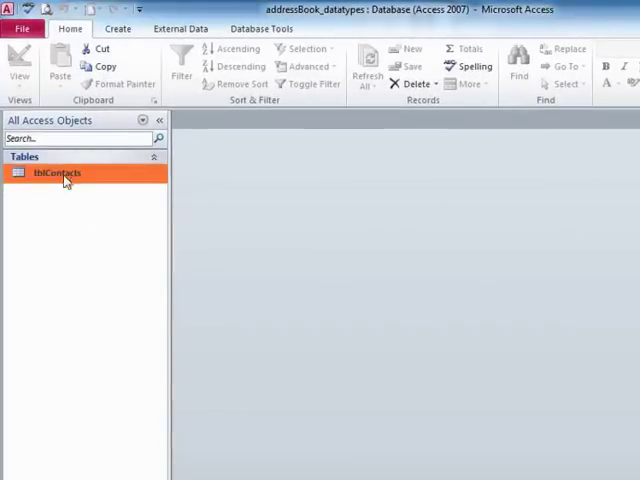
pyautogui.rightClick(56, 172)
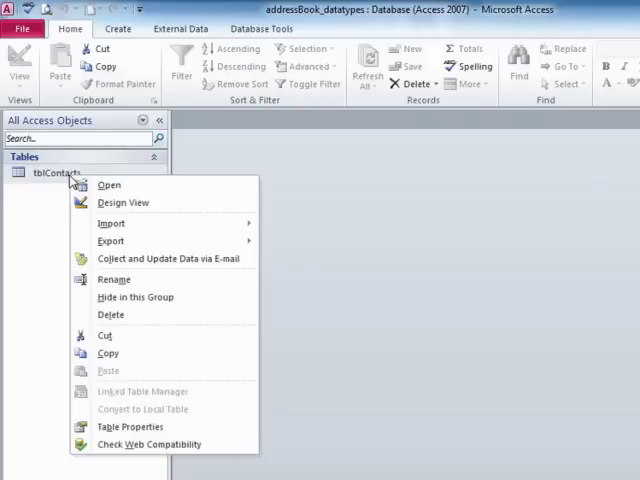
# Open tblContacts in Design View and select the FirstName field's Data Type cell
pyautogui.click(124, 204)
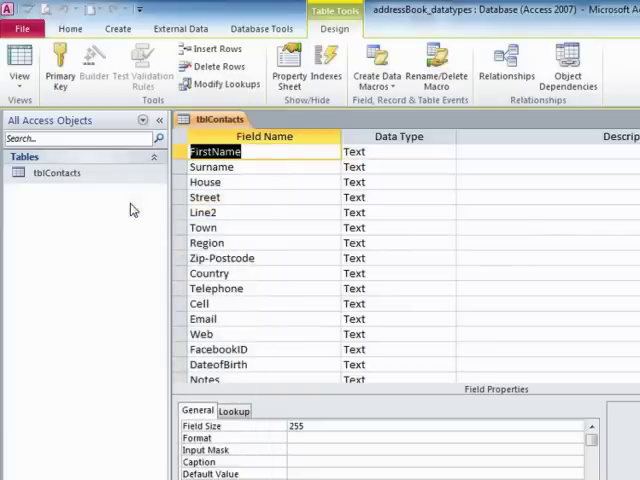
pyautogui.moveTo(276, 244)
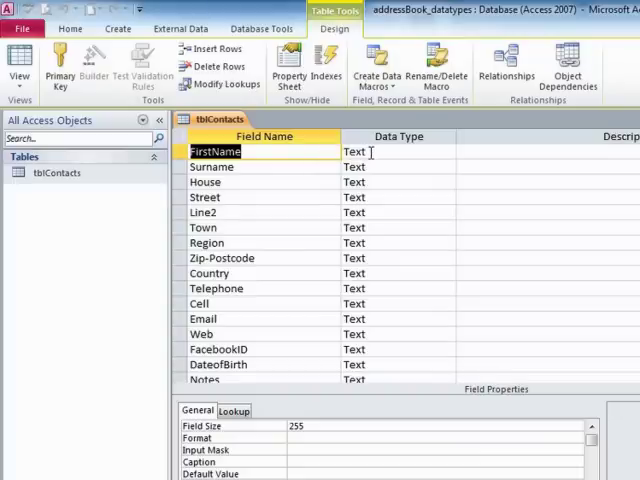
pyautogui.click(396, 152)
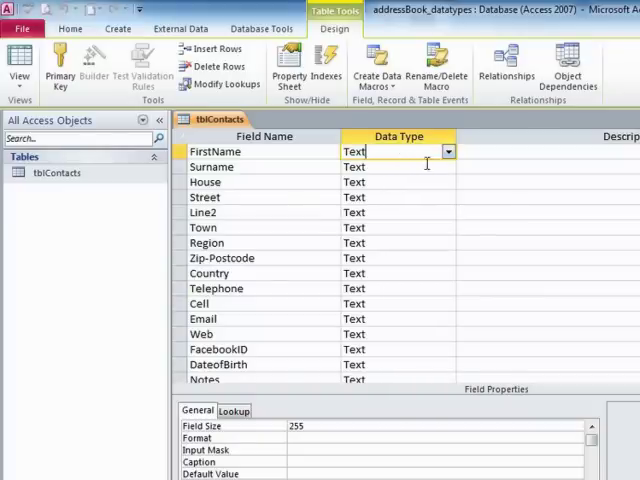
# Show the dropdown list of data types for the FirstName field
pyautogui.click(448, 152)
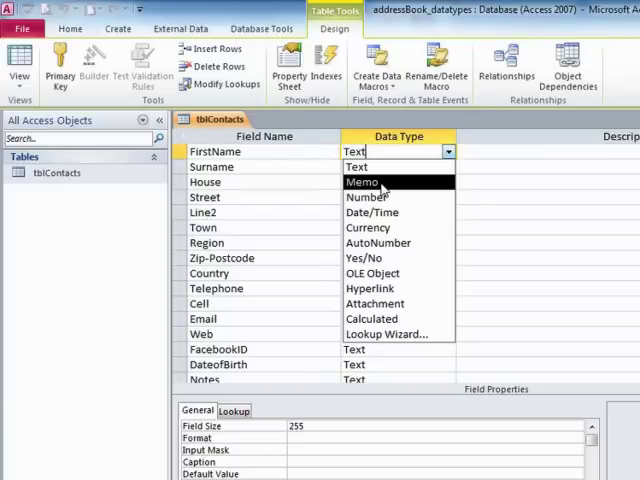
pyautogui.moveTo(384, 196)
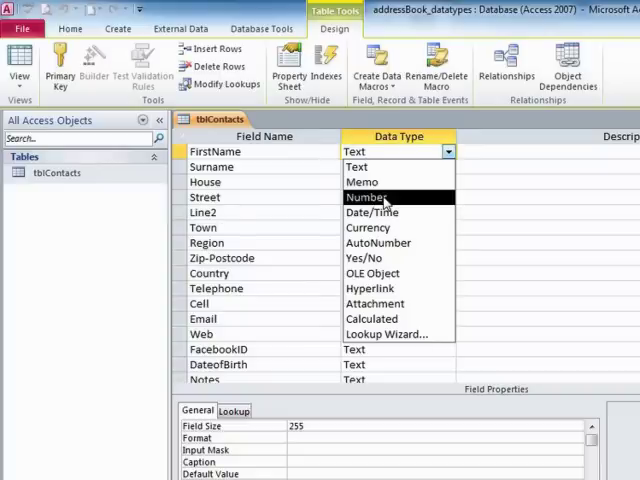
pyautogui.moveTo(372, 212)
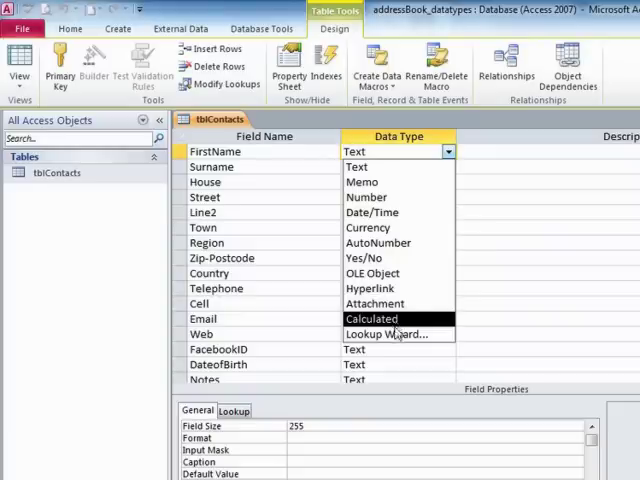
pyautogui.moveTo(390, 334)
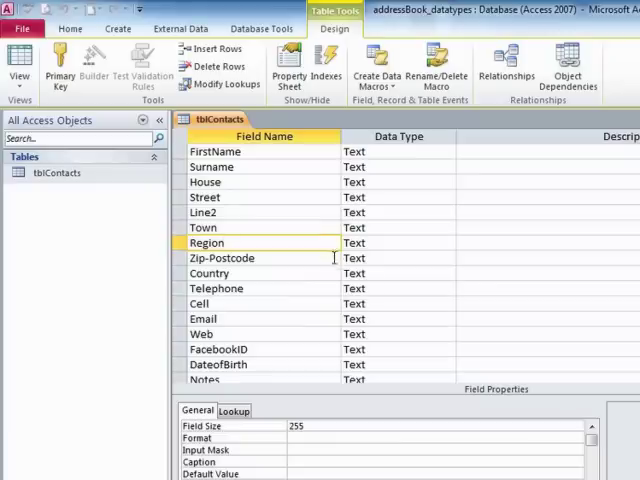
pyautogui.click(220, 258)
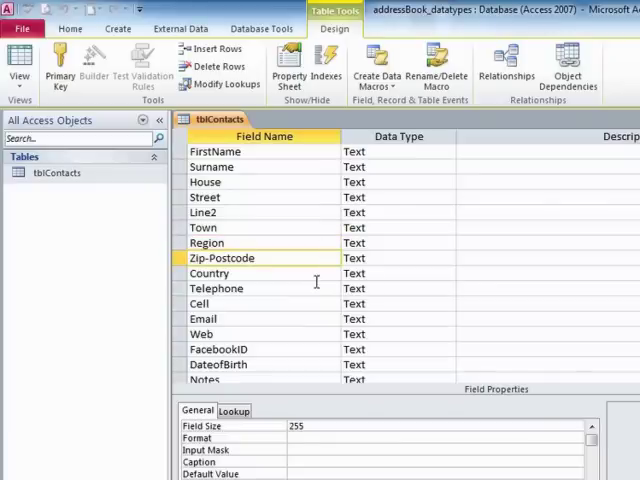
pyautogui.click(216, 288)
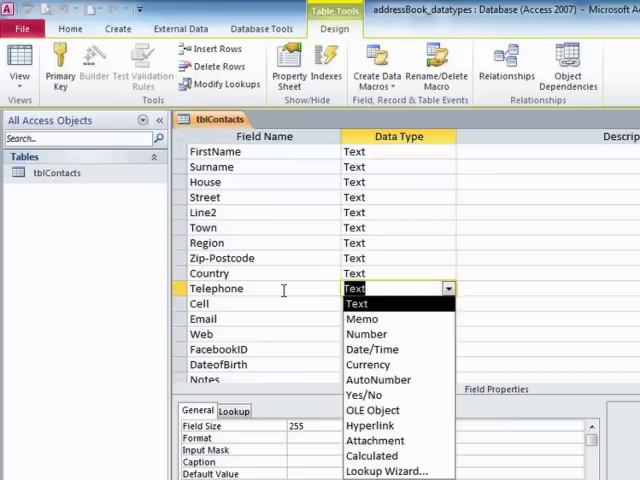
pyautogui.click(356, 304)
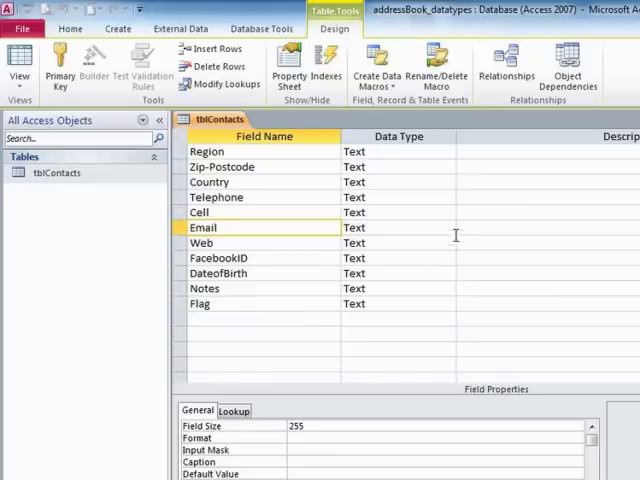
# Set Email and Web to Hyperlink and DateofBirth to Date/Time
pyautogui.click(446, 228)
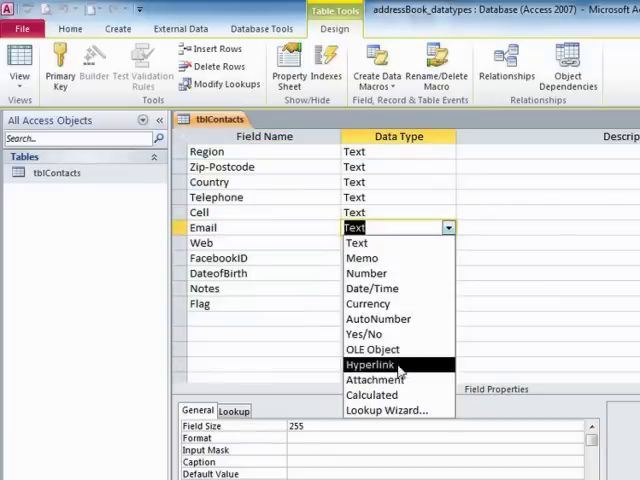
pyautogui.click(370, 364)
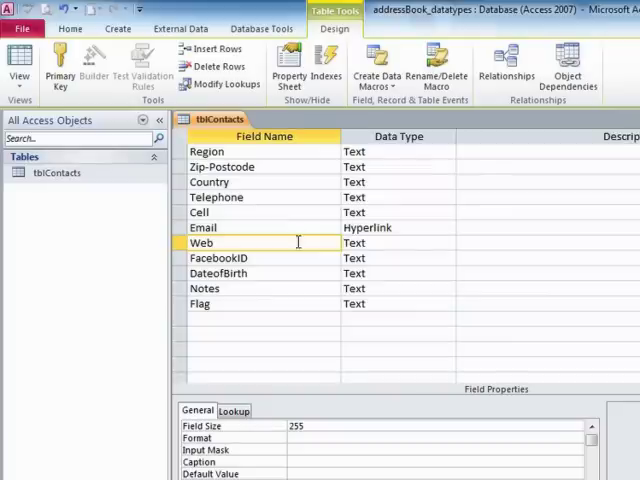
pyautogui.click(448, 244)
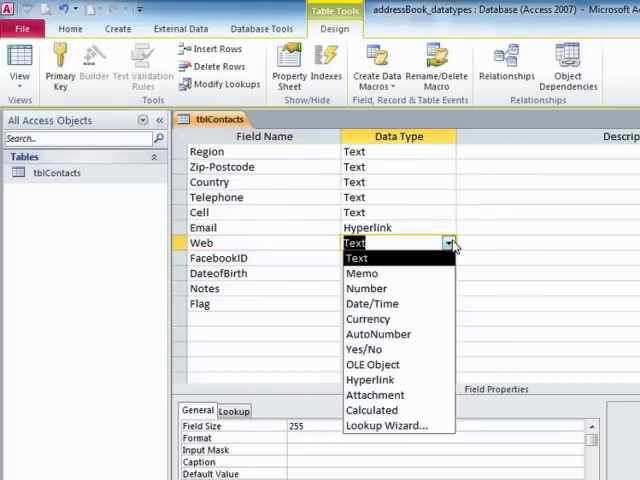
pyautogui.click(372, 380)
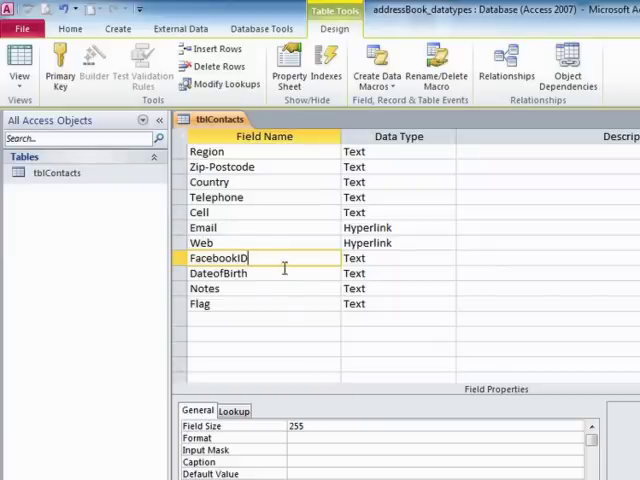
pyautogui.click(448, 272)
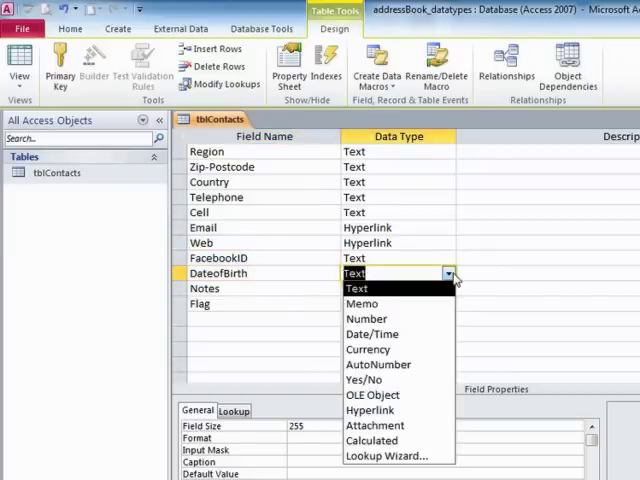
pyautogui.moveTo(372, 332)
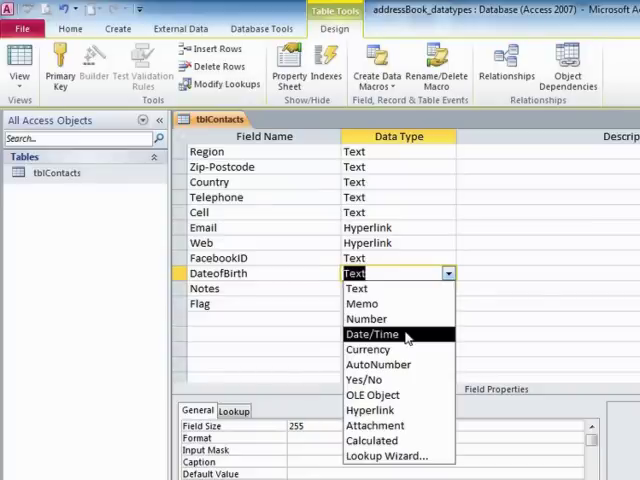
pyautogui.click(372, 332)
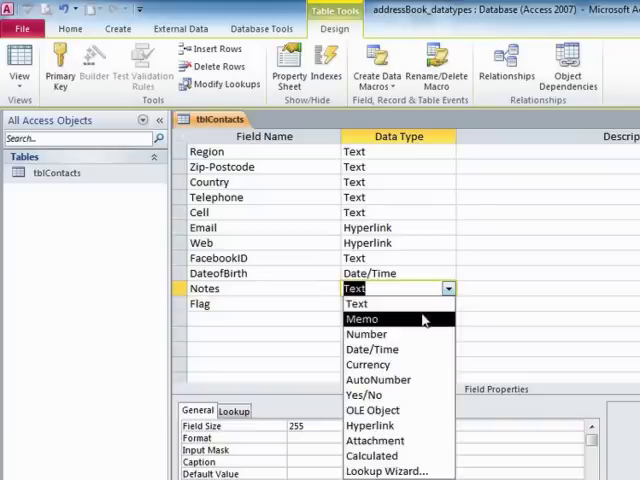
# Set Notes to Memo and Flag to Yes/No
pyautogui.click(362, 318)
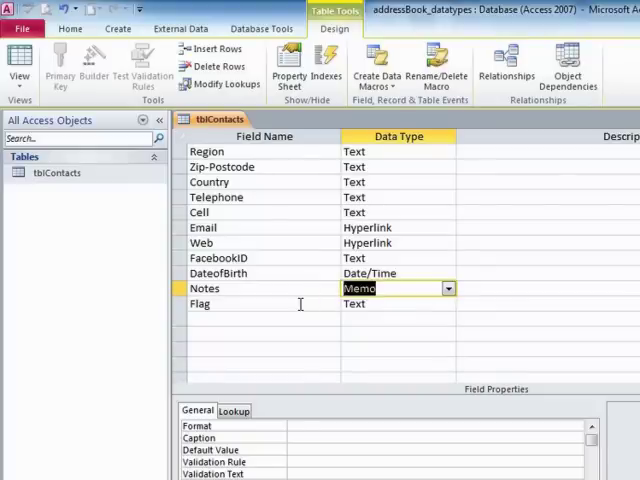
pyautogui.click(448, 304)
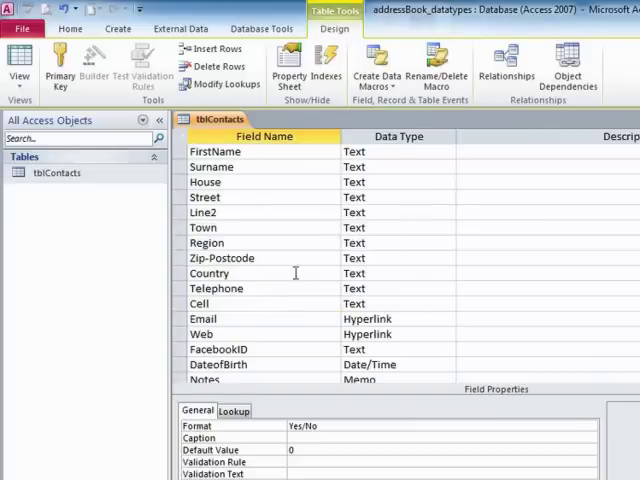
pyautogui.scroll(-3)
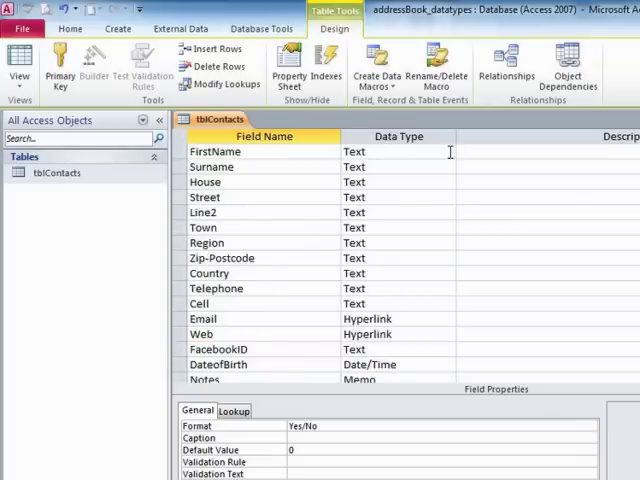
# Show the data type list for FirstName again, leaving it as Text
pyautogui.click(448, 152)
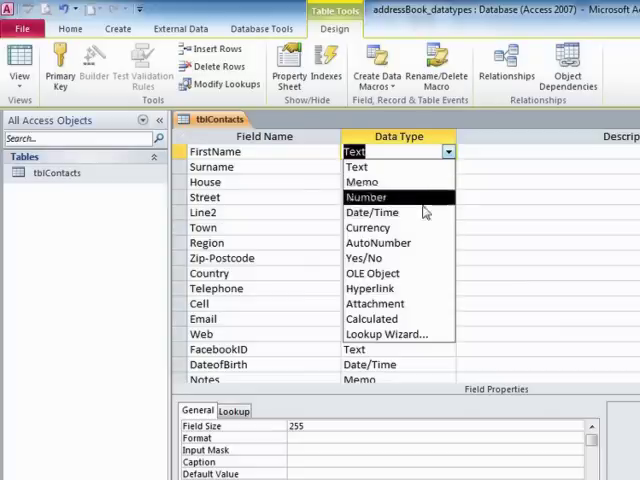
pyautogui.moveTo(356, 166)
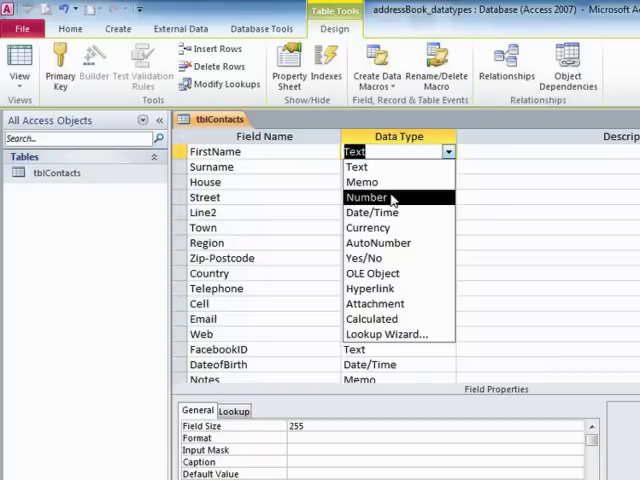
pyautogui.moveTo(396, 212)
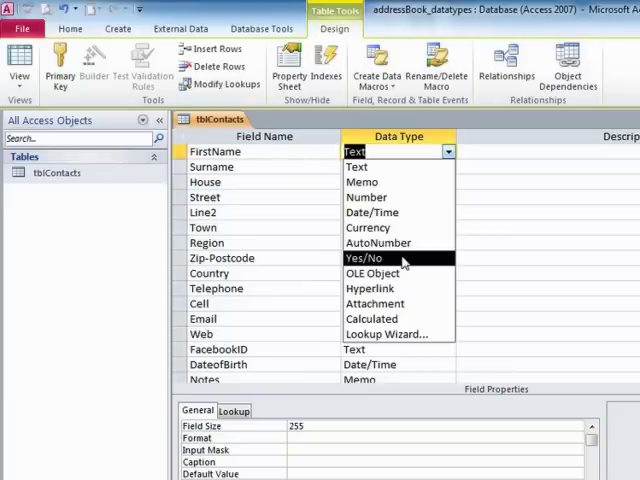
pyautogui.moveTo(384, 272)
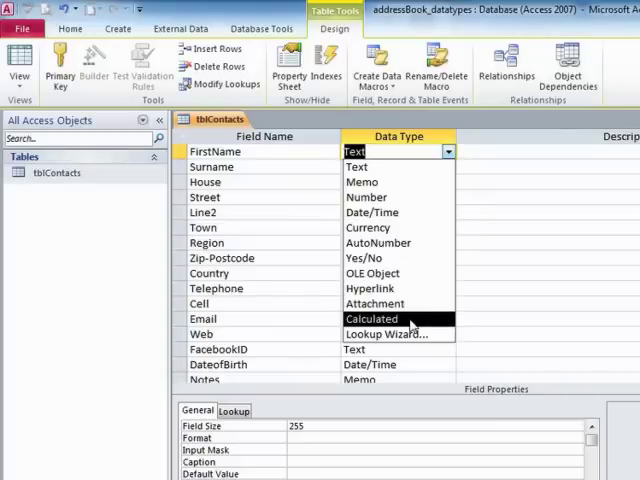
pyautogui.moveTo(390, 334)
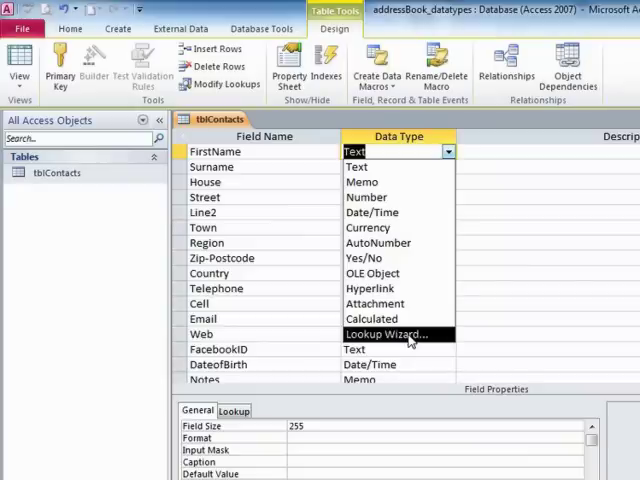